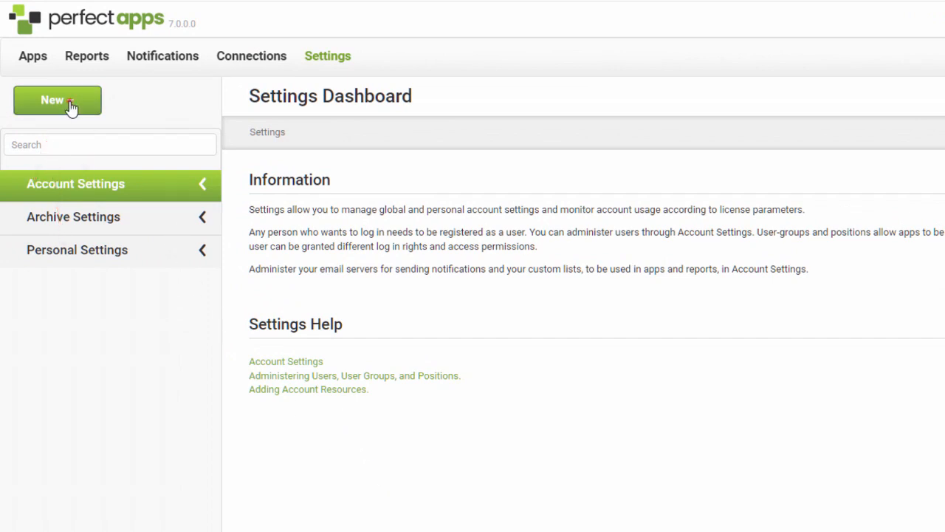
Step: Create a new position from Settings, opening its details form
click(76, 183)
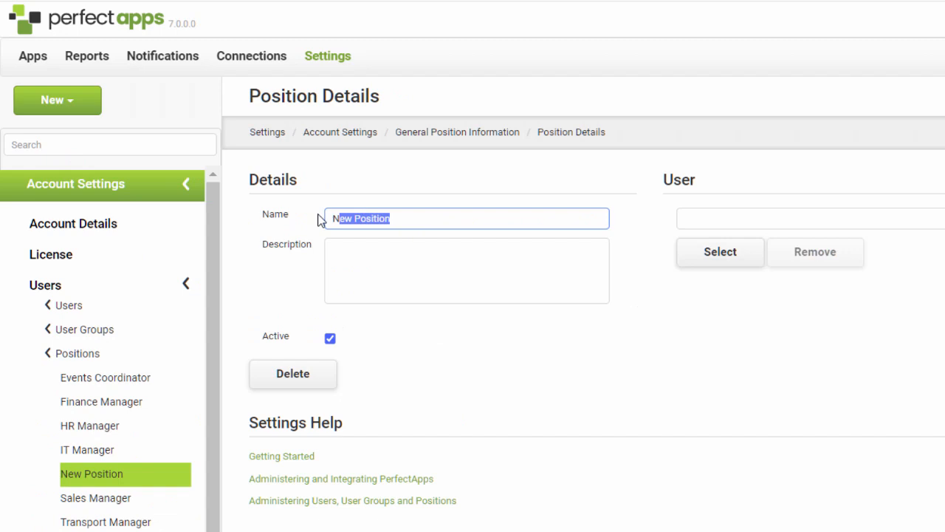
Step: Enter 'Finance Director' in the position's Name field
text(Finance Direct)
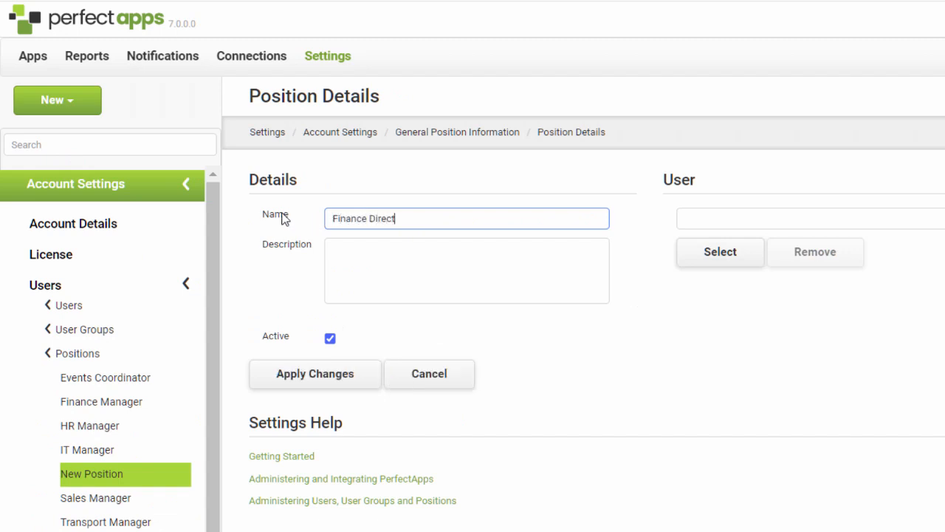
text(or)
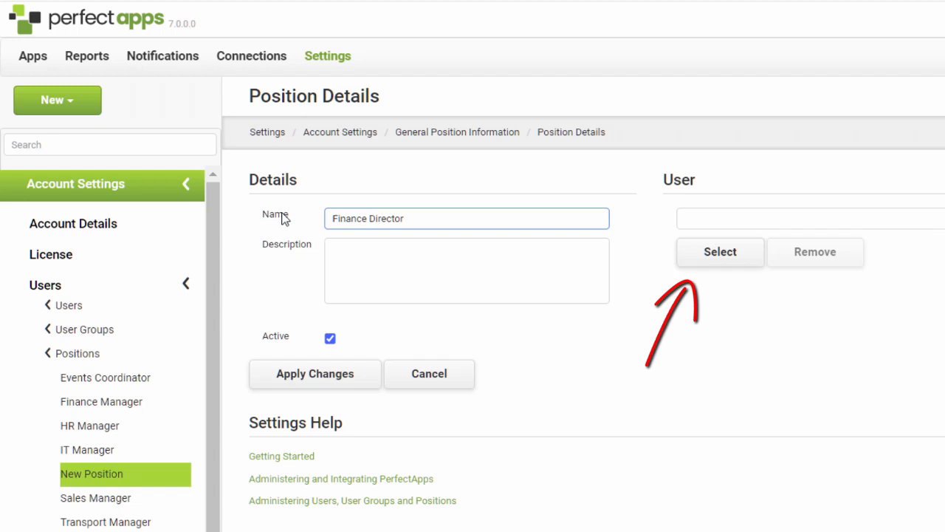
click(467, 219)
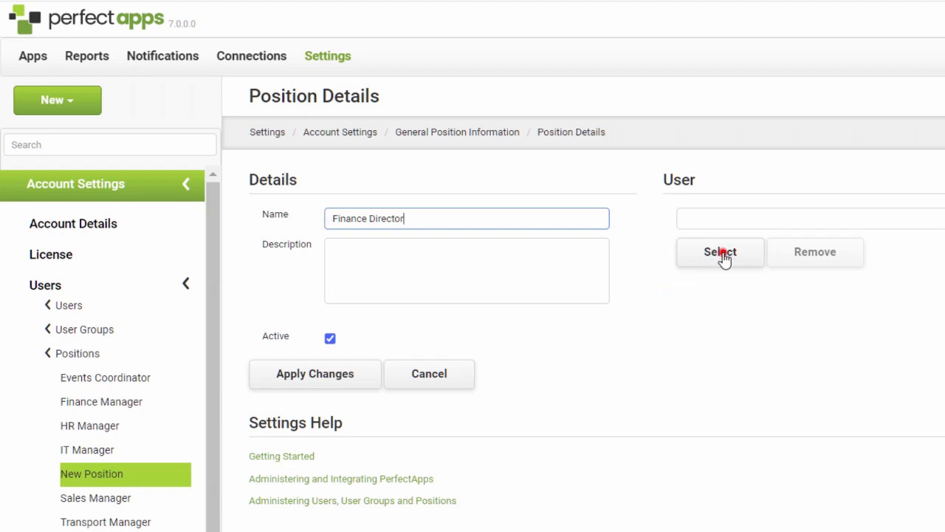
click(719, 252)
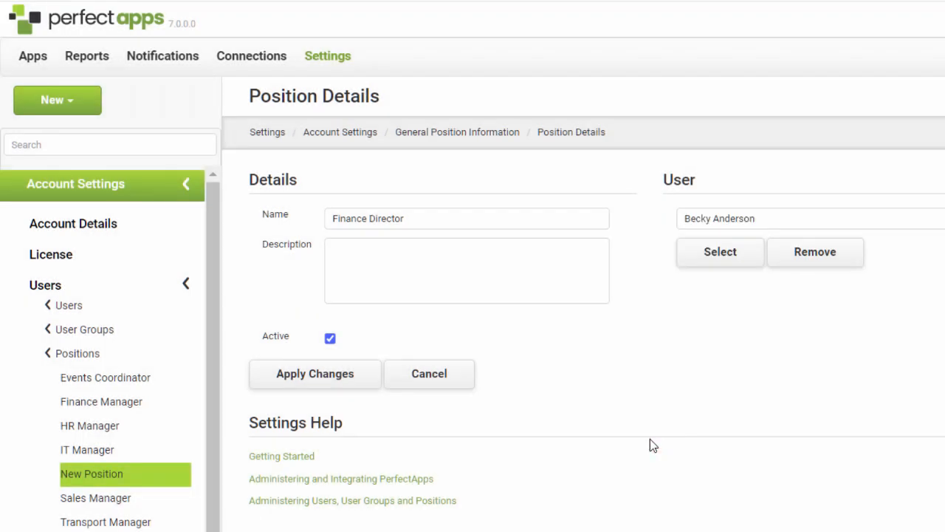
click(314, 372)
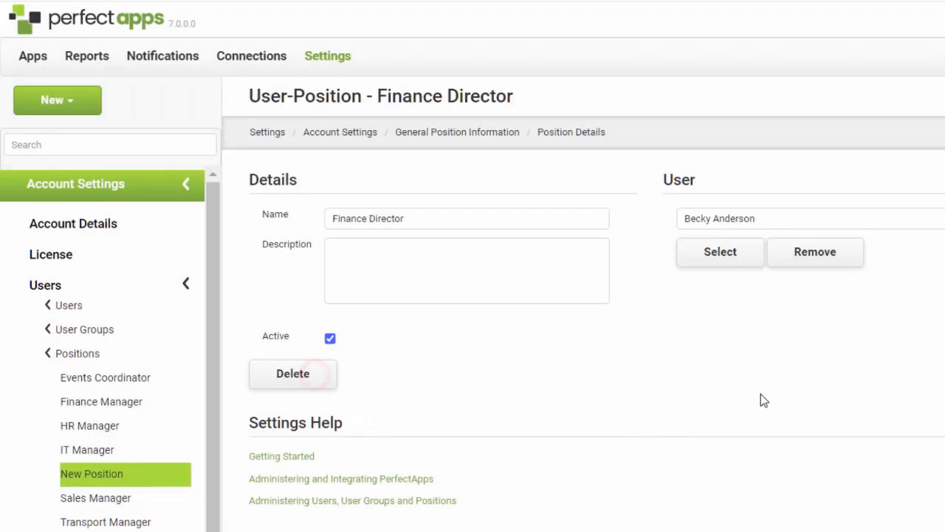